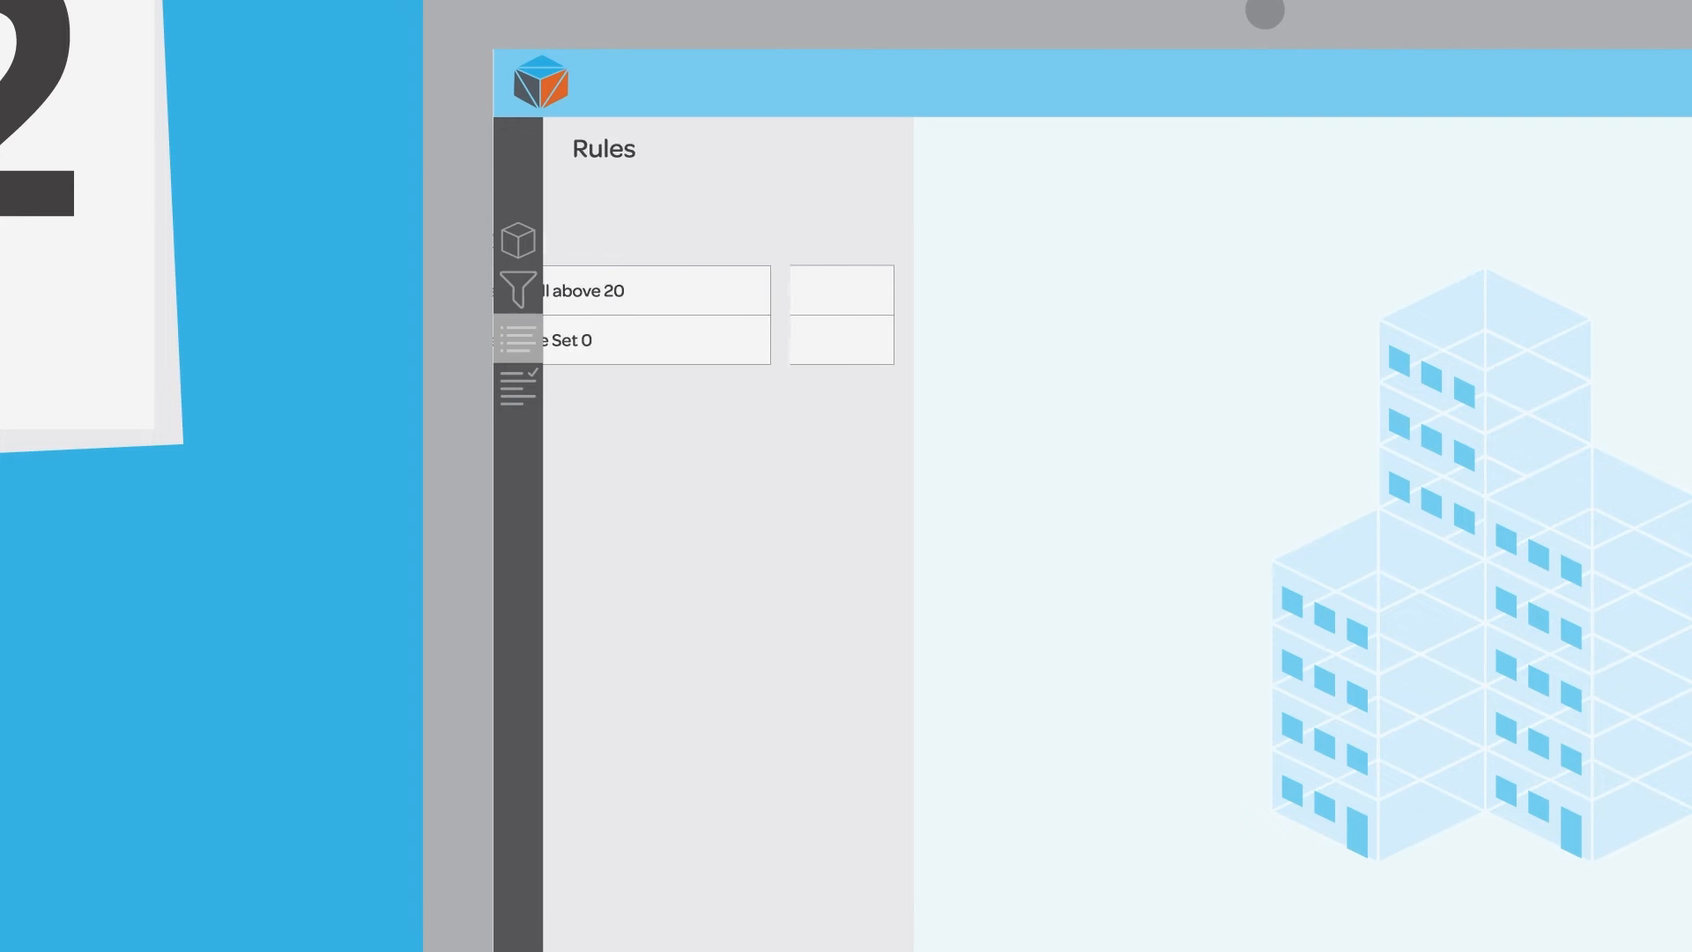
Run the automated rules check on the building model, with the first three checks passing.
left_click(518, 389)
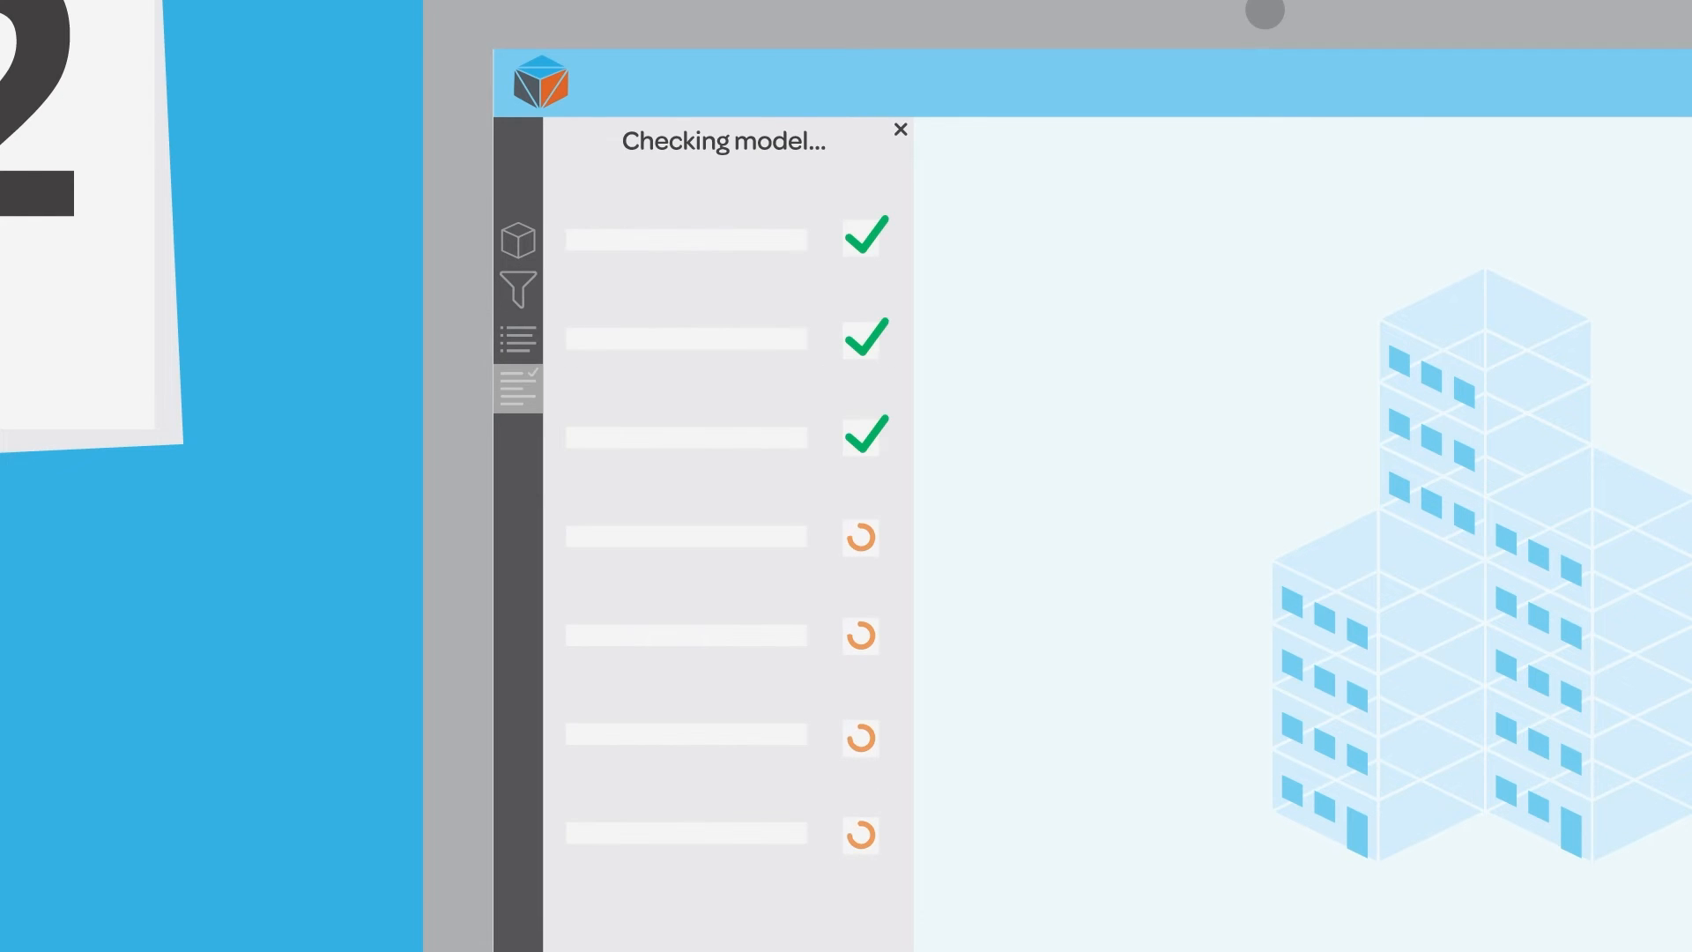